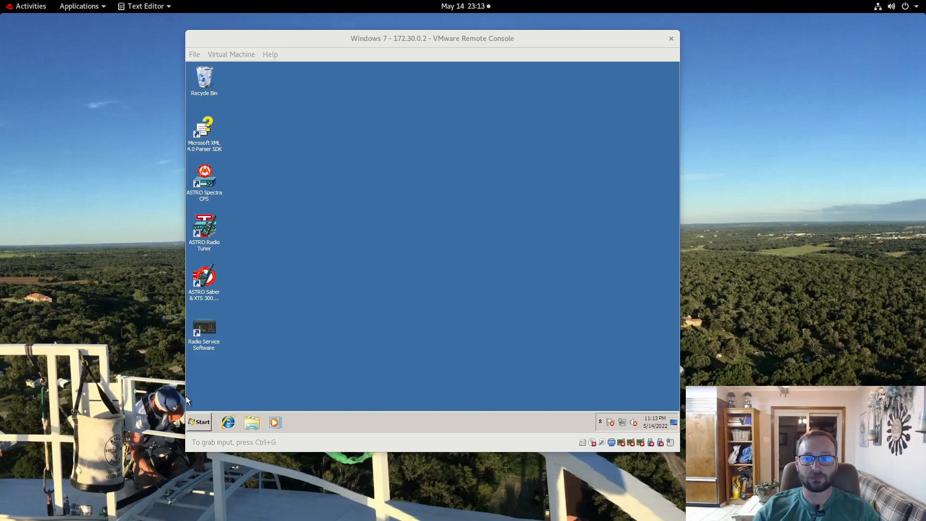
Step: Launch the Radius 1225 Series RSS from the Start menu inside the virtual machine
click(374, 265)
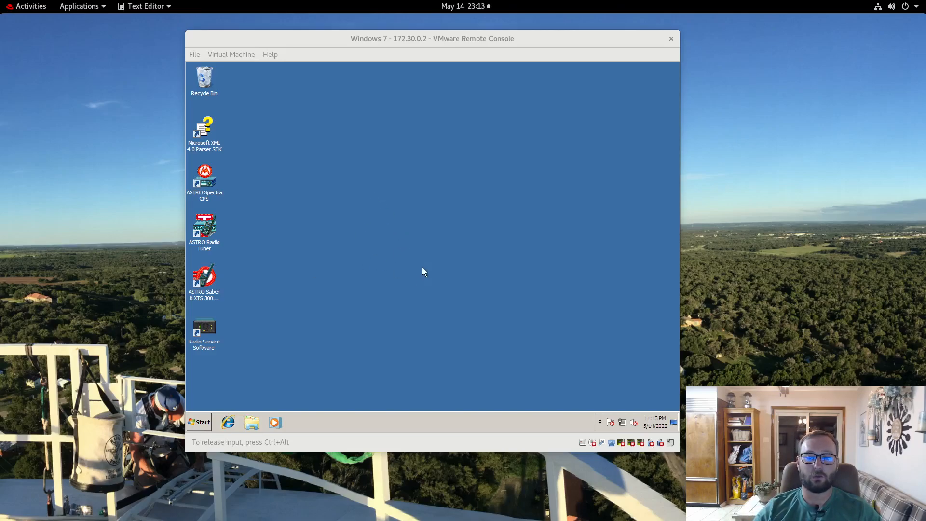
mouse_move(420, 266)
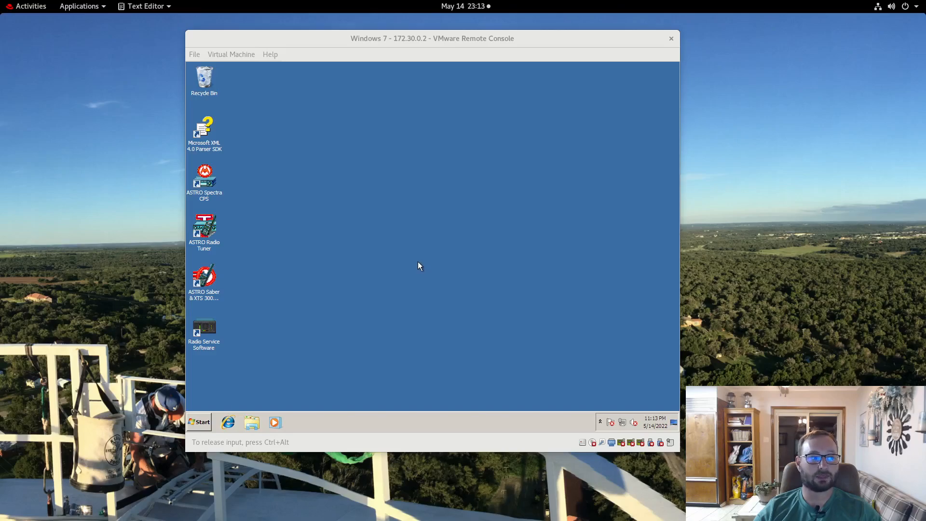
mouse_move(414, 257)
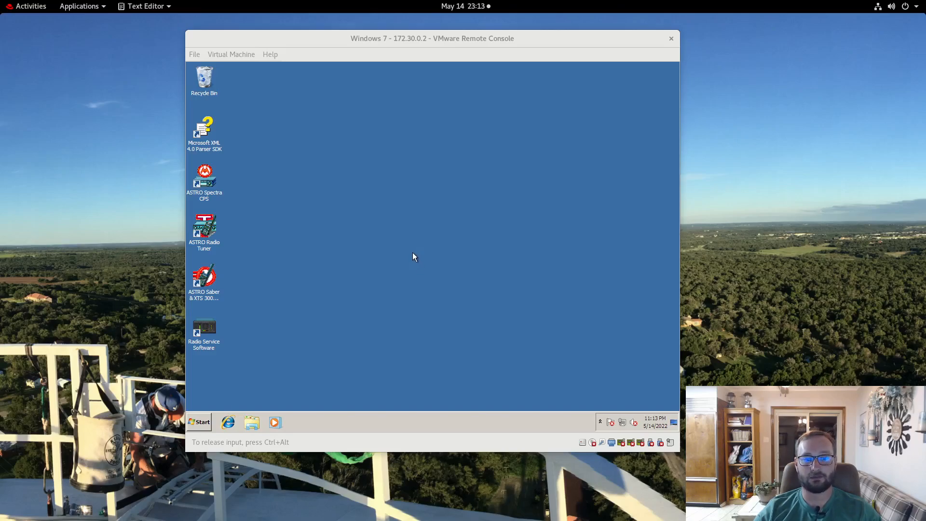
mouse_move(289, 320)
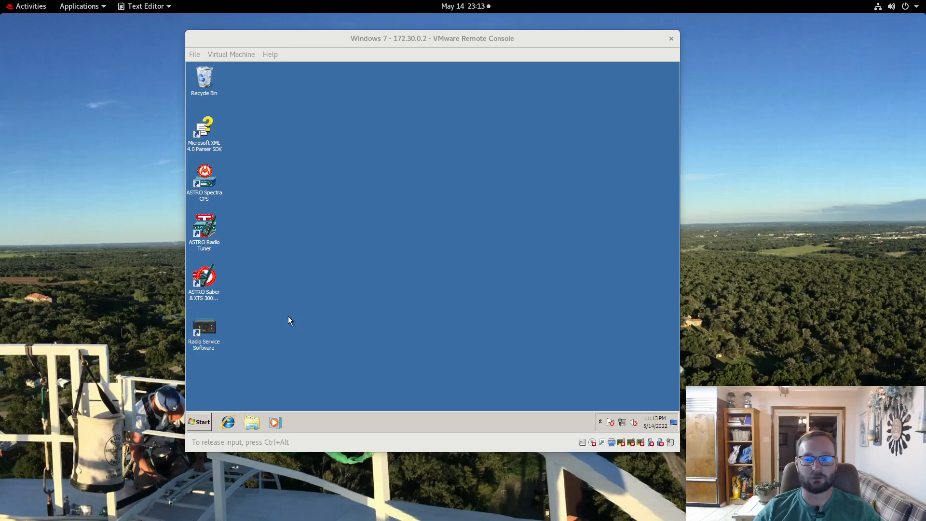
mouse_move(322, 198)
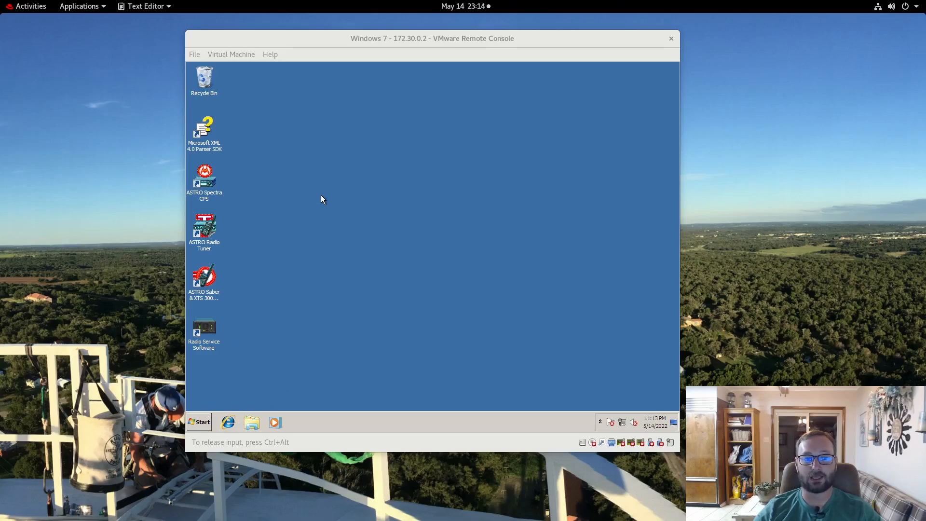
mouse_move(384, 182)
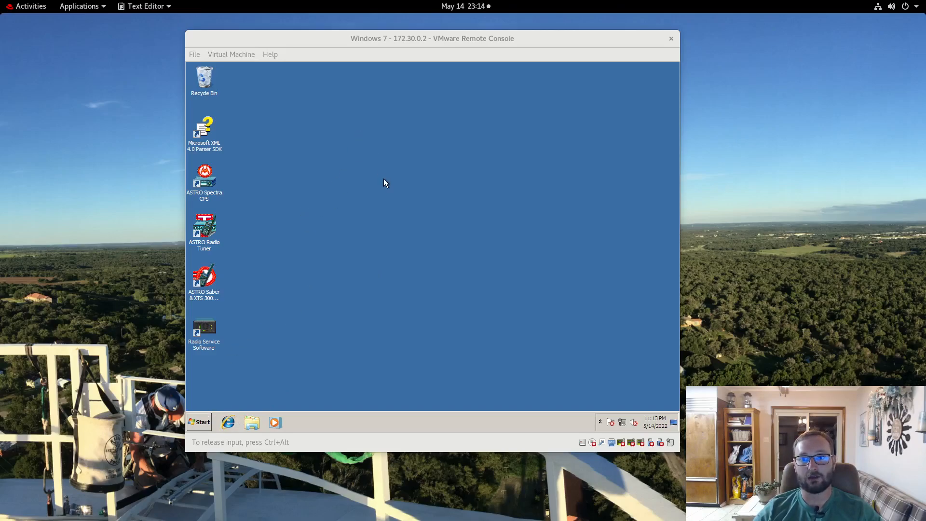
mouse_move(389, 168)
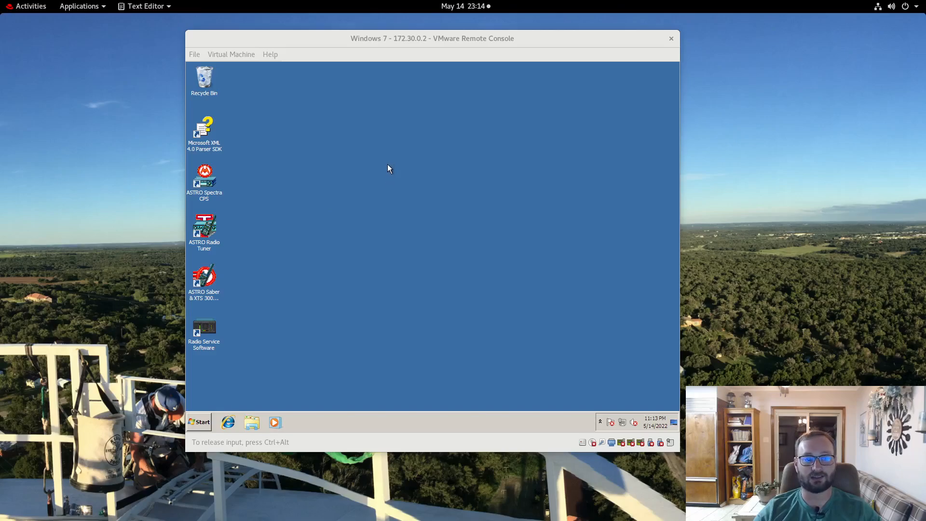
mouse_move(390, 164)
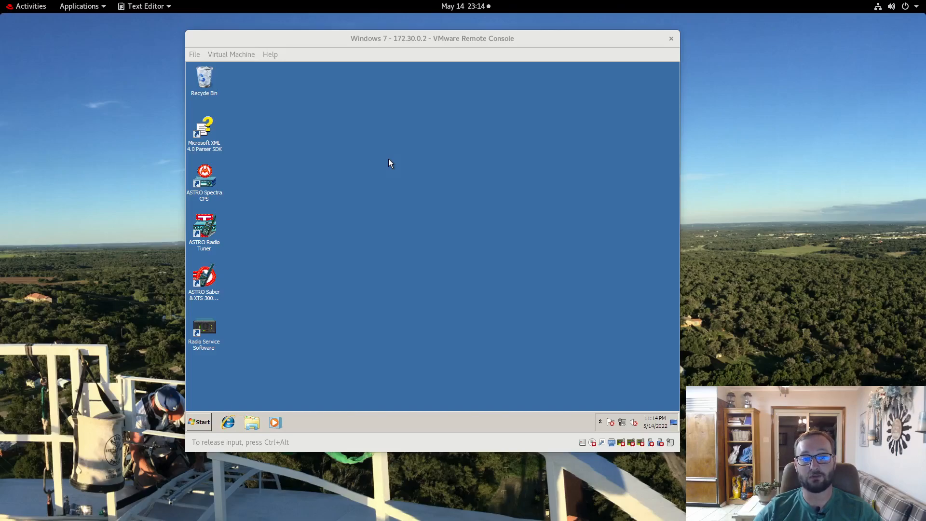
mouse_move(394, 364)
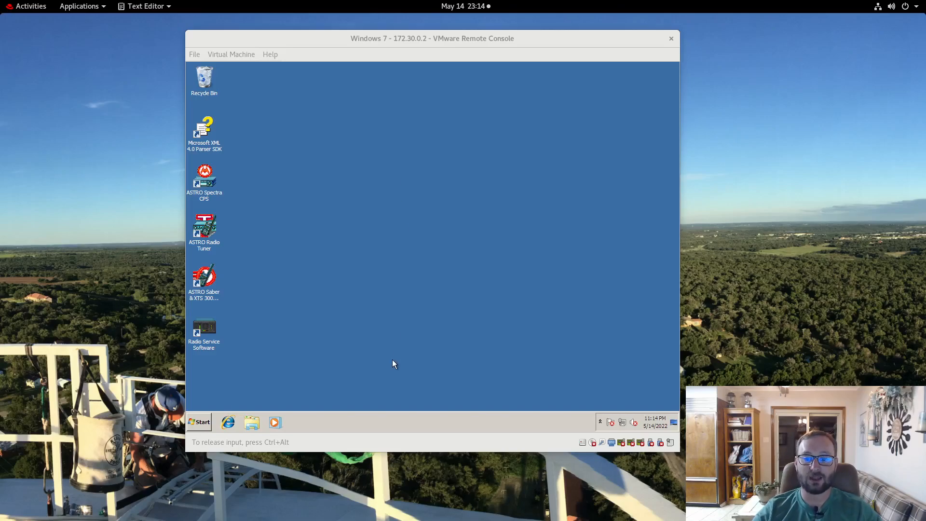
mouse_move(391, 385)
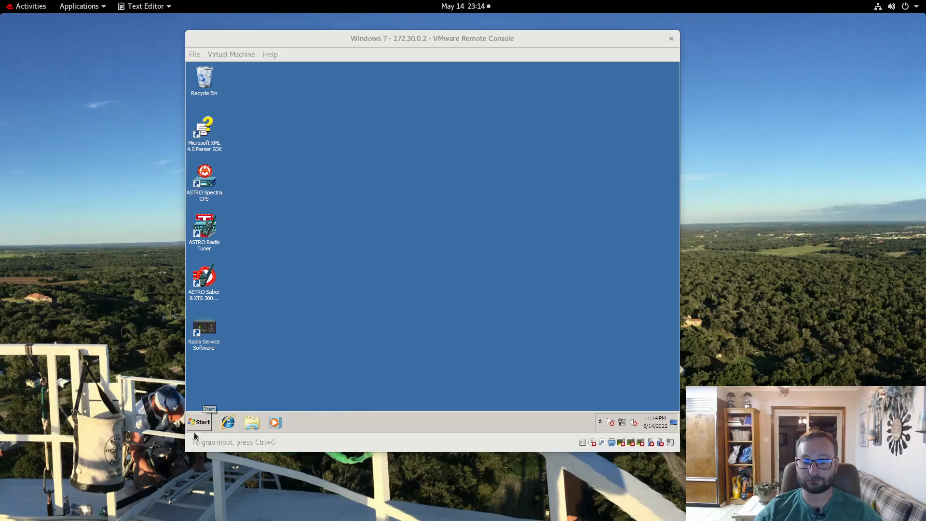
click(203, 422)
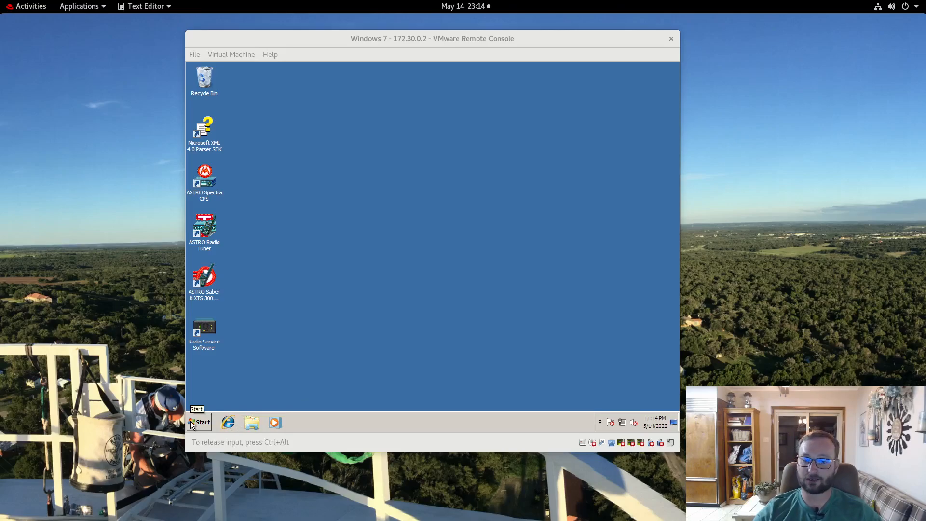
click(199, 421)
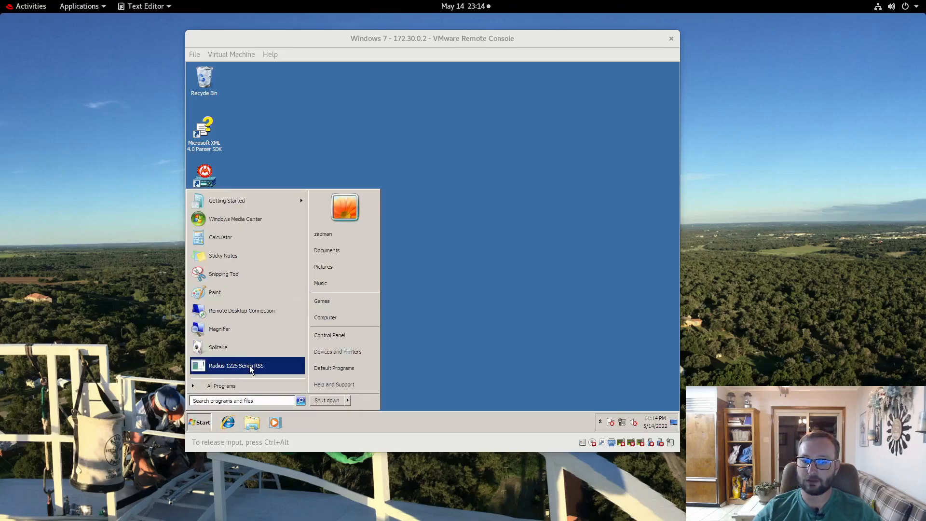
click(238, 365)
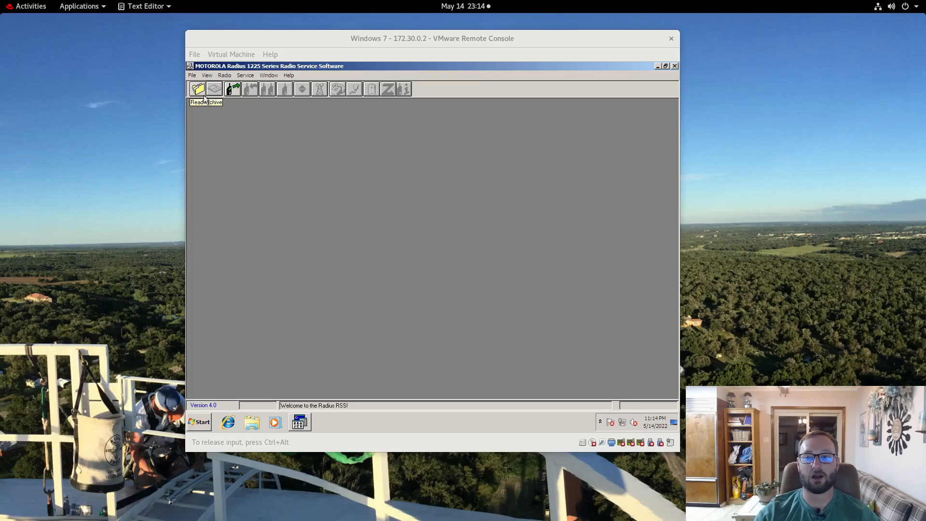
mouse_move(295, 117)
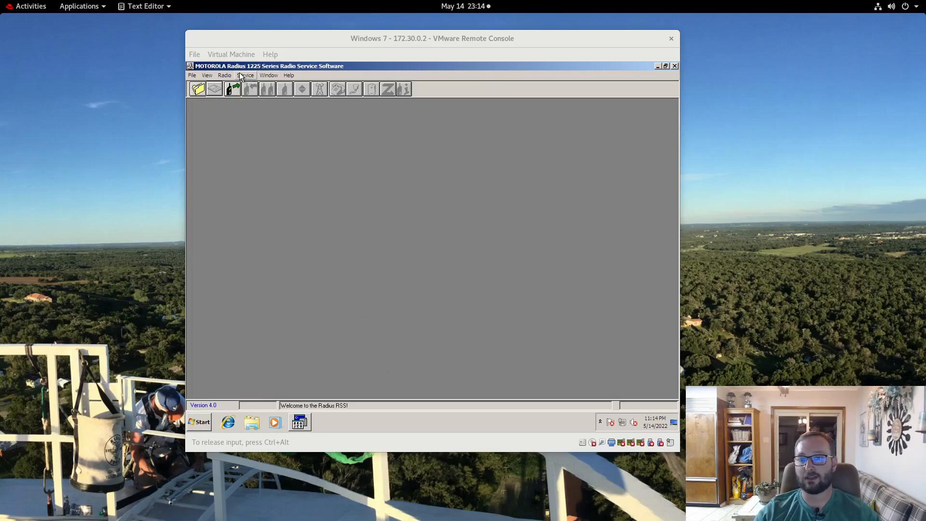
Step: Review the Radio and View menus and the Computer Configuration until Initialize Successful shows
click(224, 75)
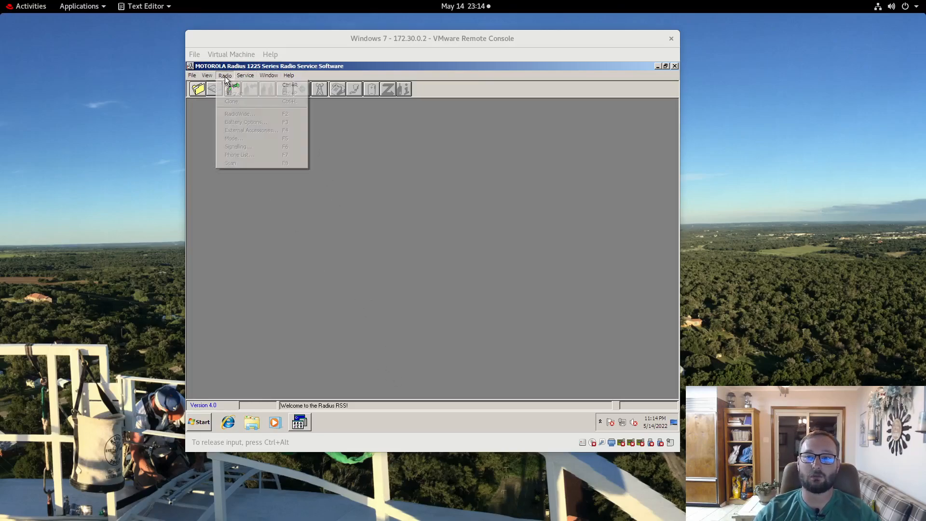
click(206, 76)
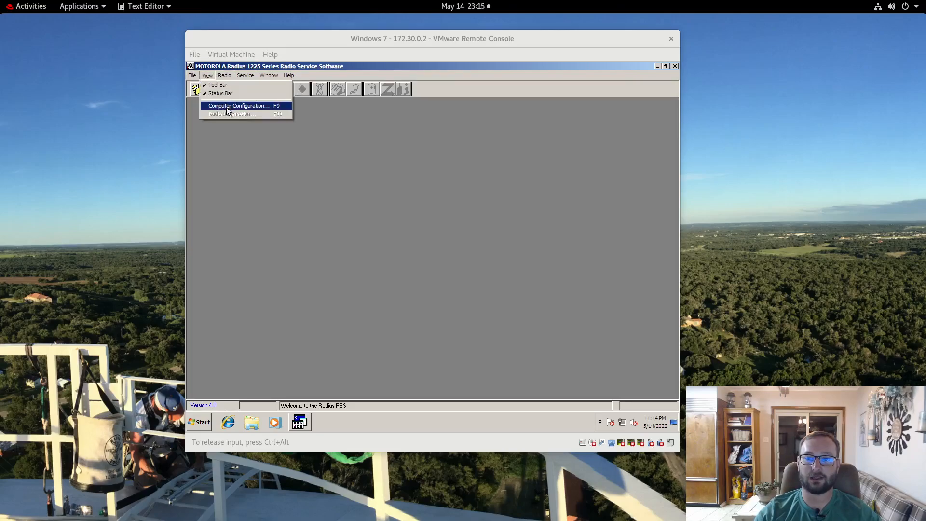
click(238, 105)
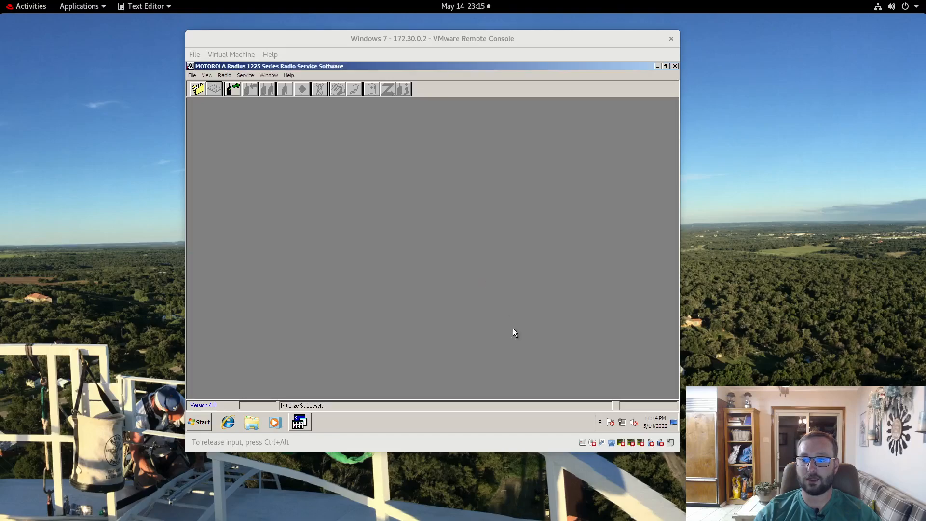
mouse_move(414, 264)
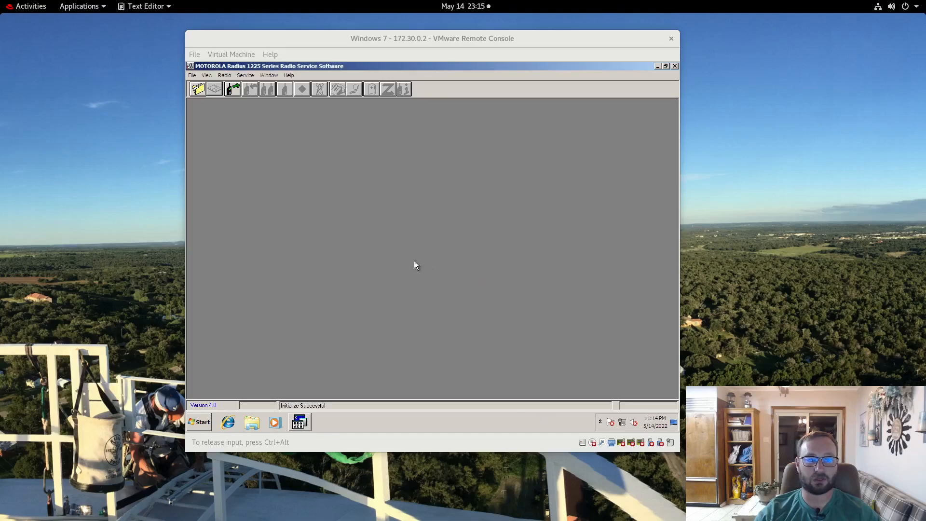
mouse_move(284, 165)
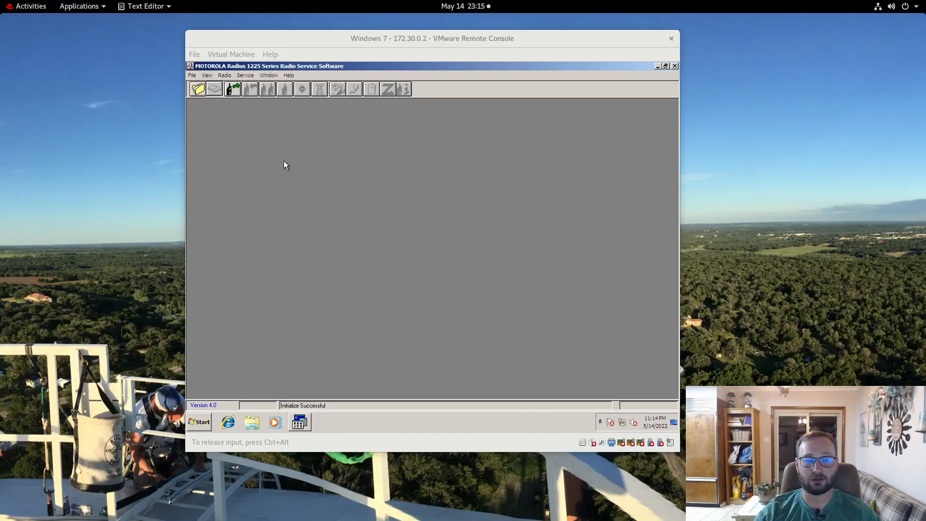
mouse_move(232, 88)
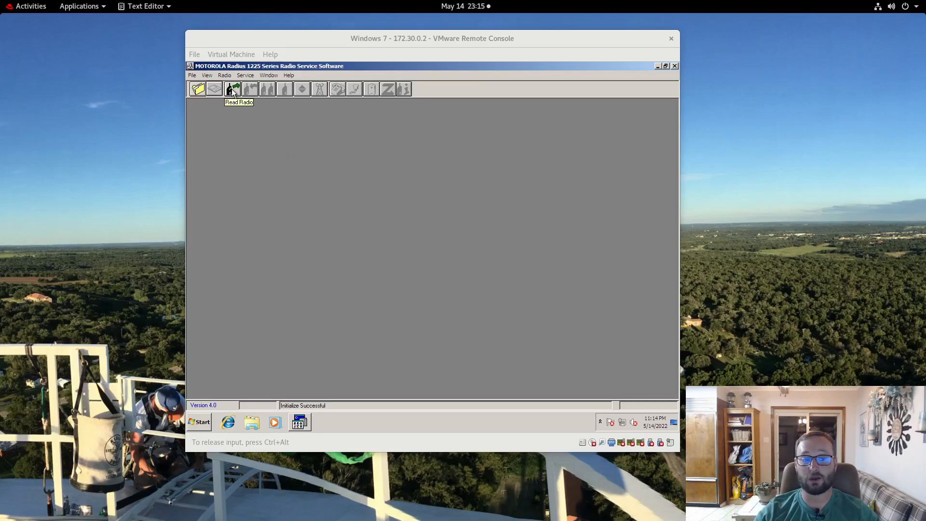
Step: Read the radio and view its summary: Radius R1225, 444–474 MHz, 16 modes
click(232, 88)
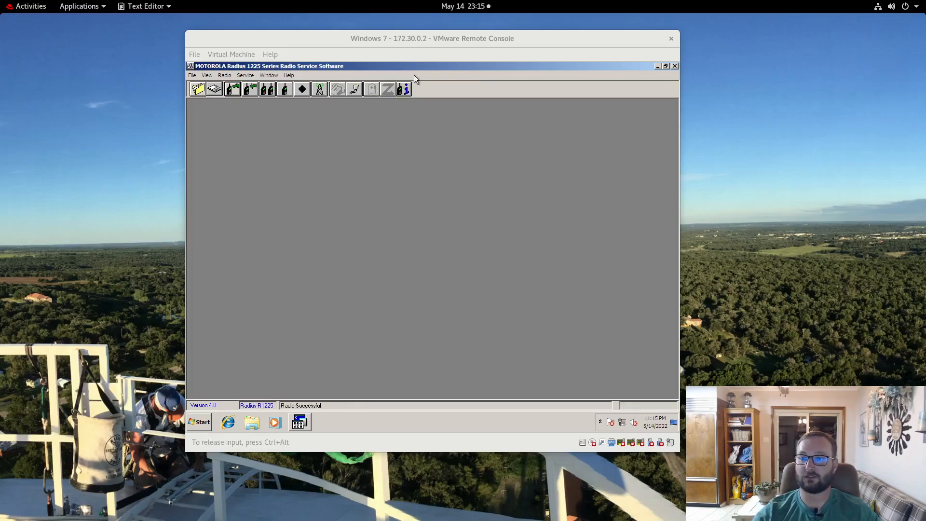
click(404, 89)
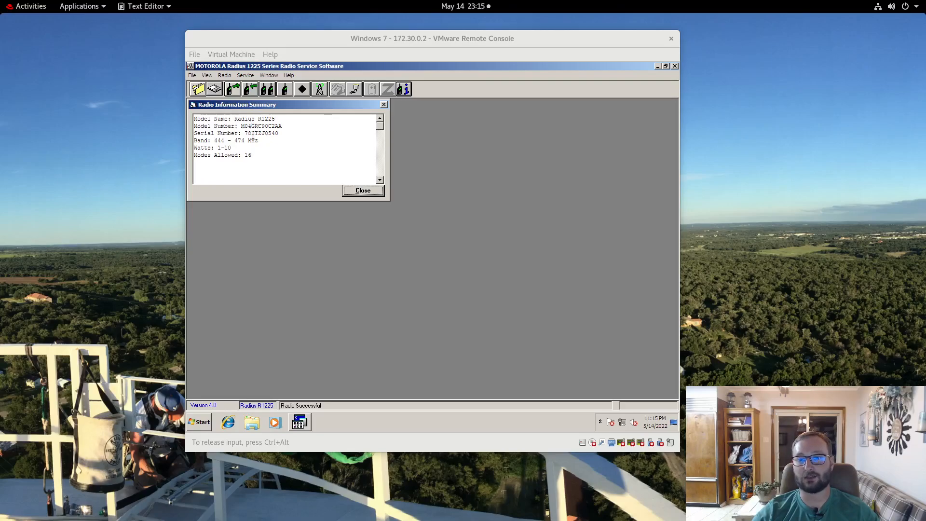
mouse_move(306, 249)
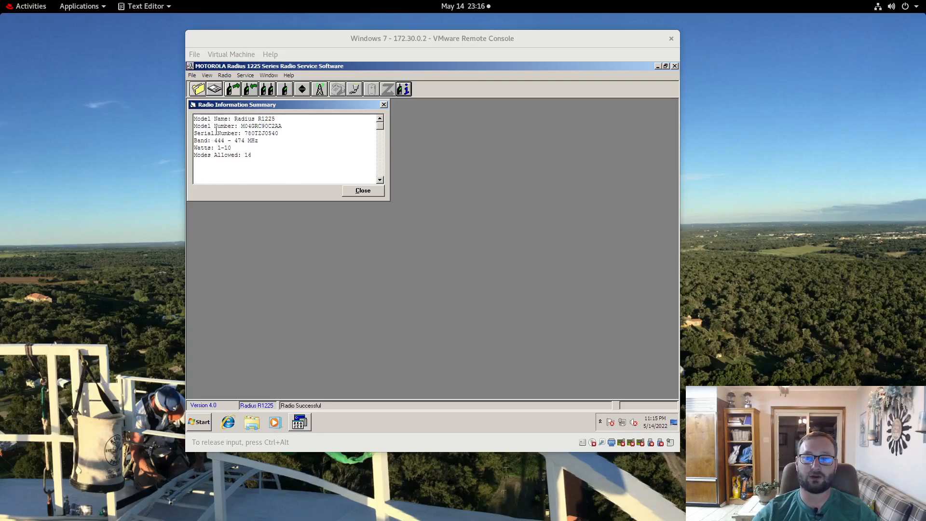
drag(217, 141, 242, 141)
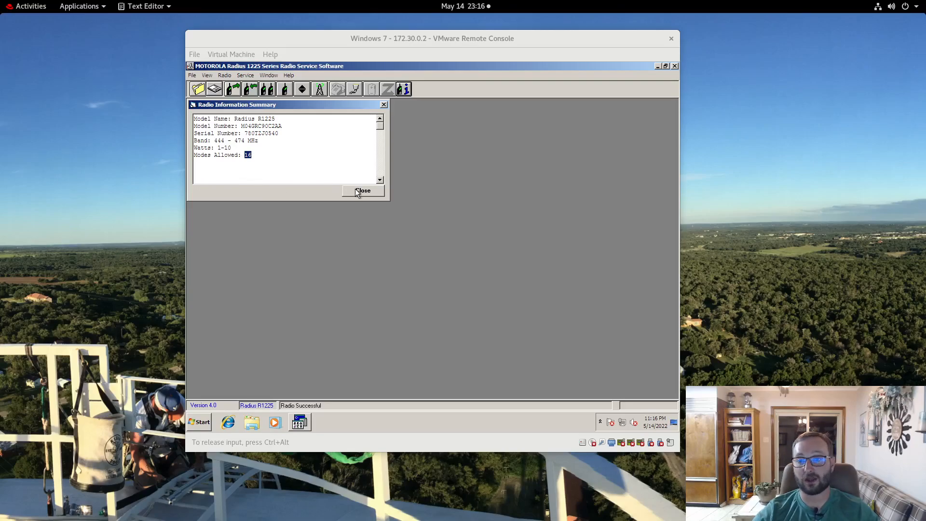
Step: Close the summary, review the External Accessories pins (General I/O, pin 10 knockdown), and close
click(362, 190)
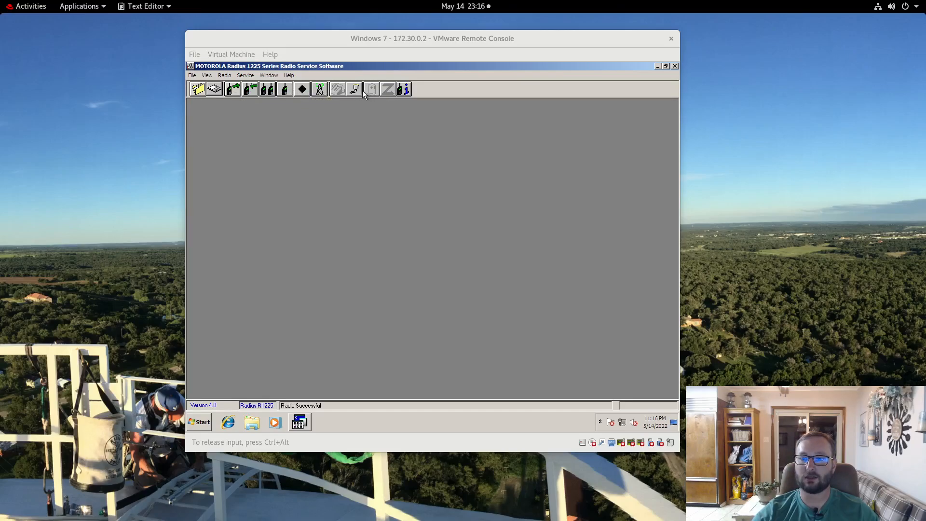
click(354, 89)
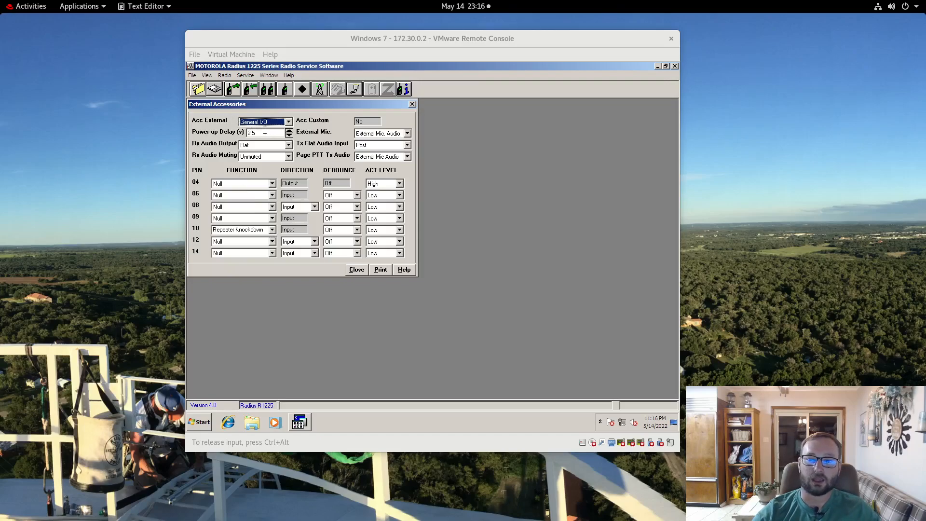
mouse_move(262, 244)
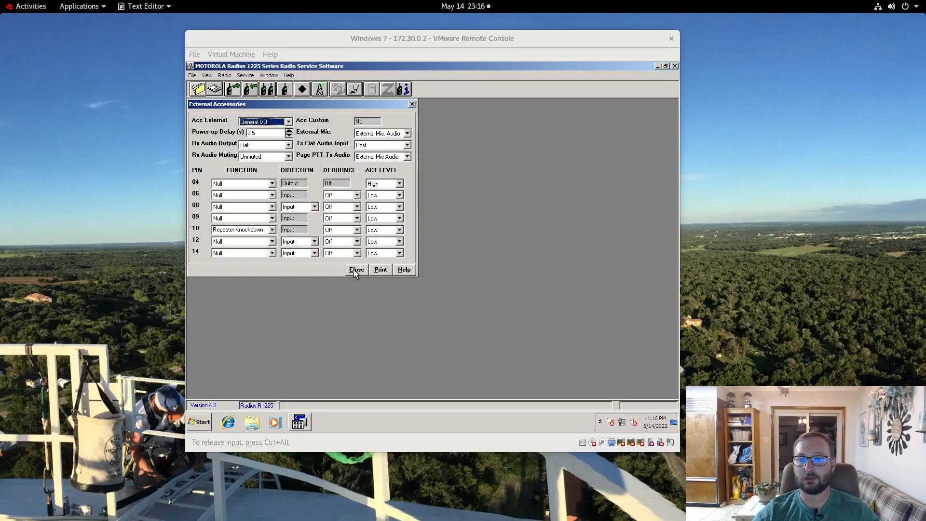
click(356, 269)
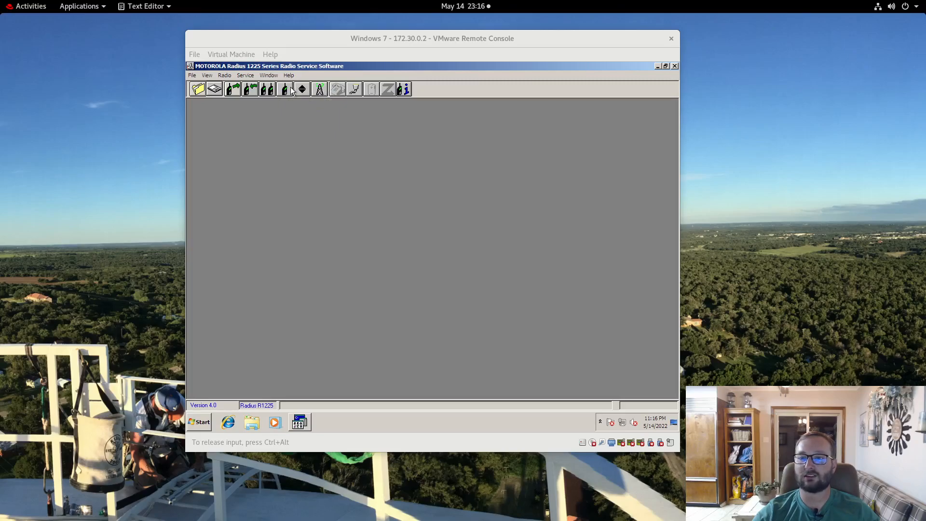
mouse_move(286, 89)
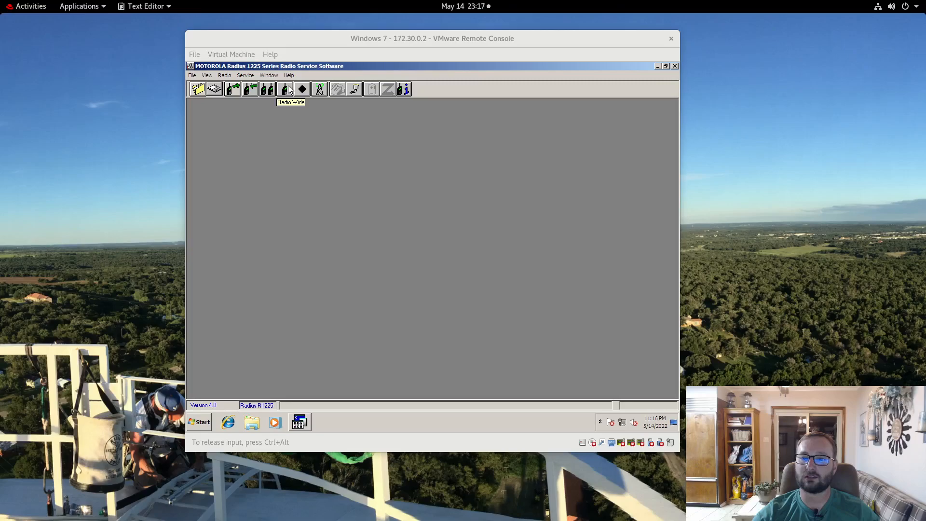
Step: In Radio Wide Configuration, set uni-directional repeater mode with CWID signalling and courtesy over beep
click(283, 89)
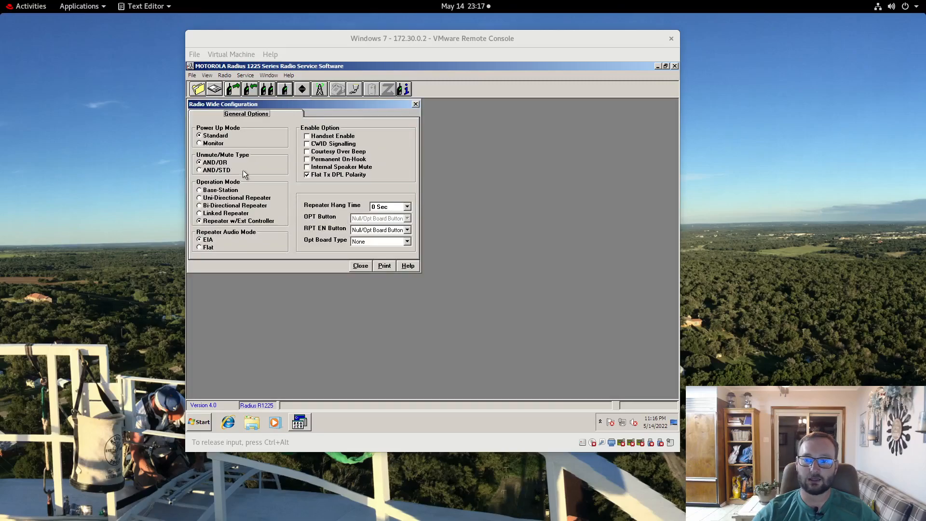
mouse_move(210, 207)
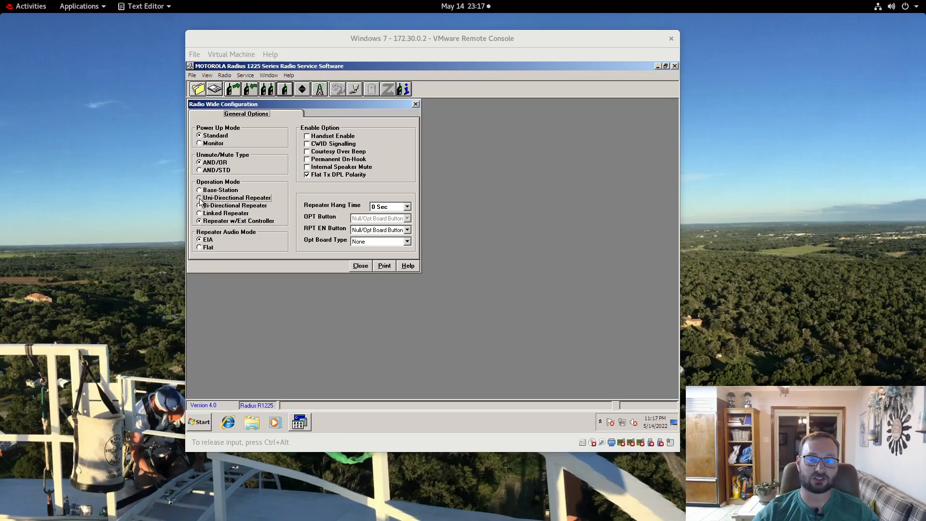
click(200, 197)
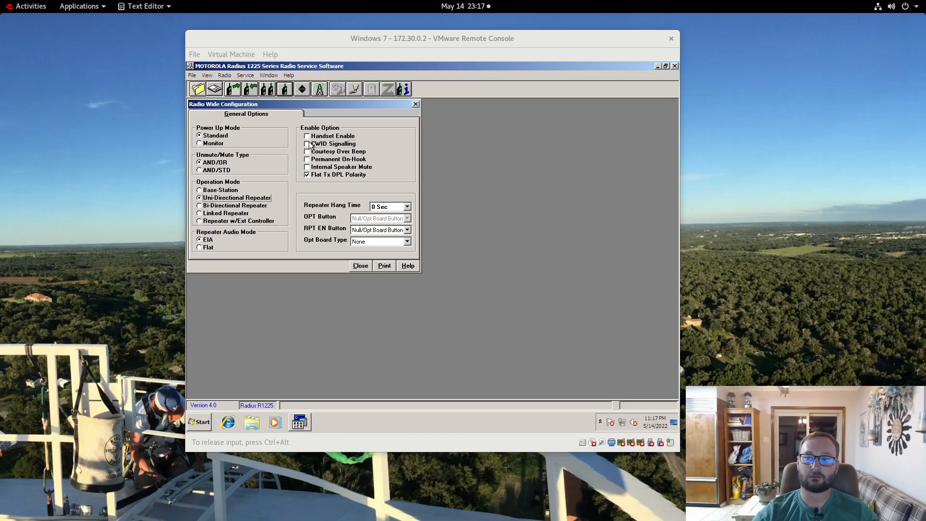
click(307, 144)
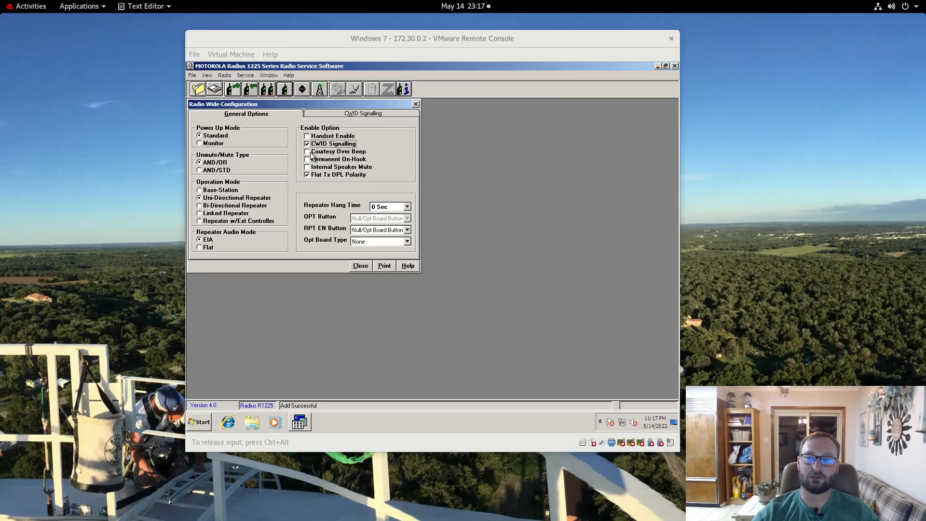
click(307, 152)
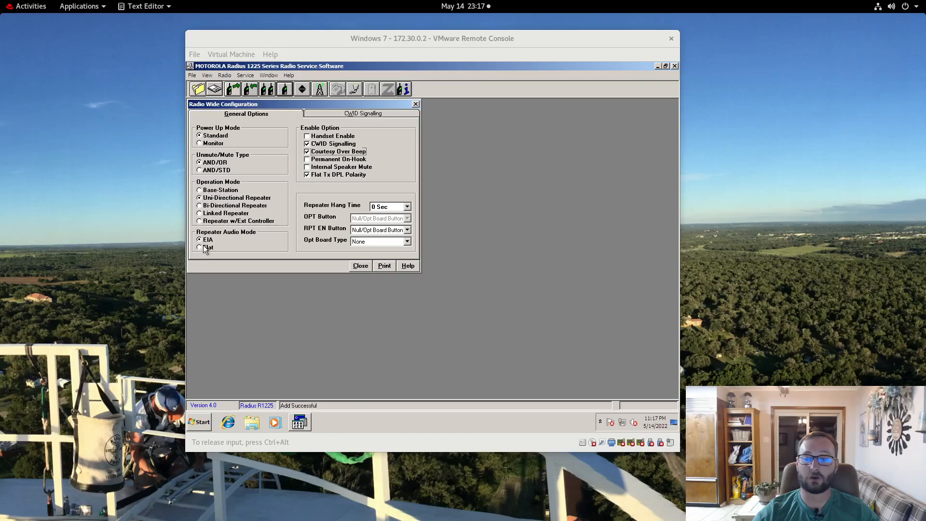
Step: Set repeater audio mode to Flat and move to the CWID signalling settings
click(200, 247)
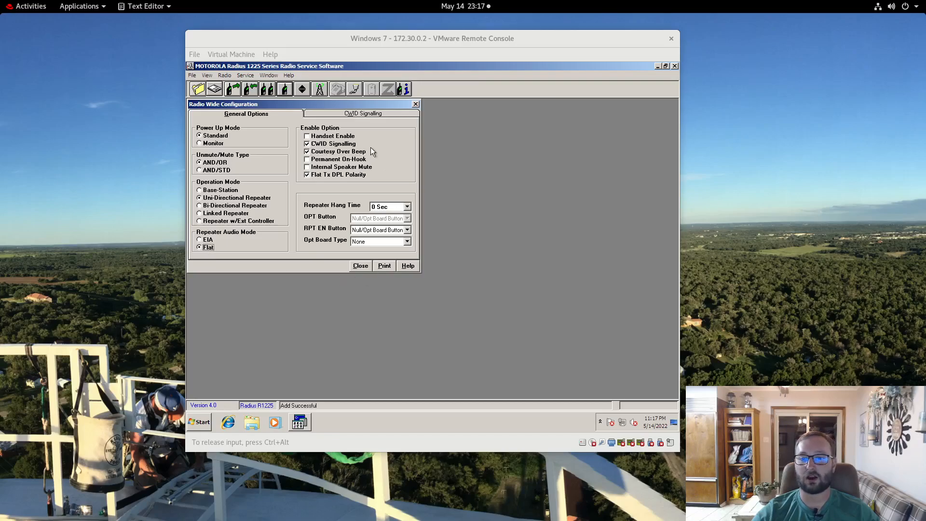
click(362, 114)
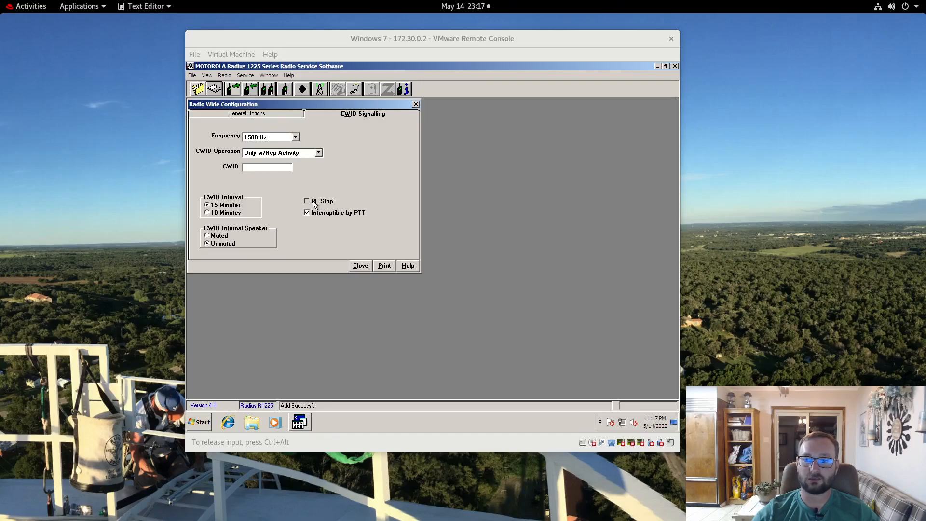
Step: Enable PL strip, keep CWID only with repeater activity, enter callsign YOURCALL, and close
click(307, 200)
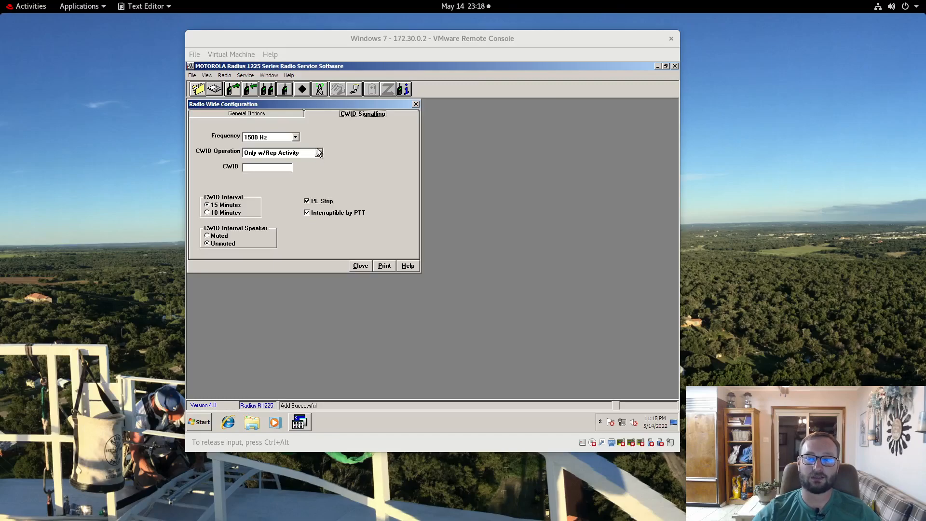
click(317, 153)
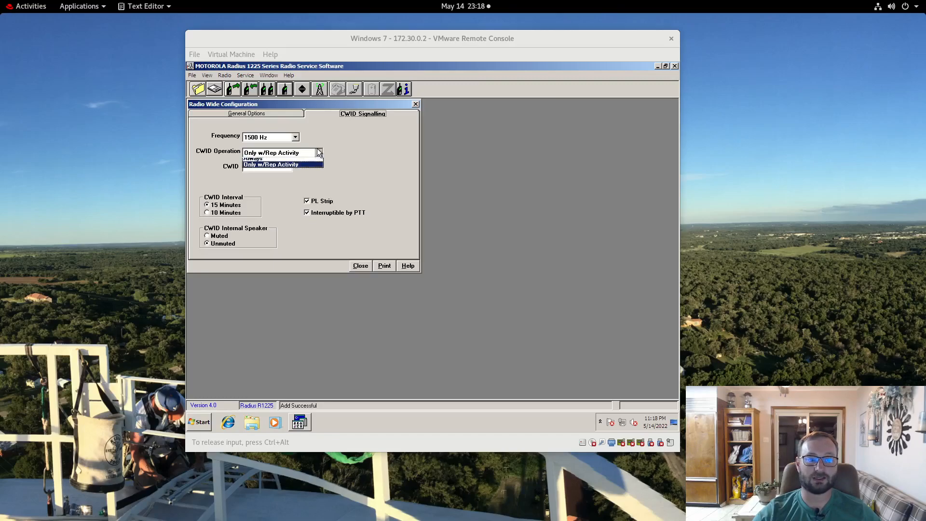
click(271, 164)
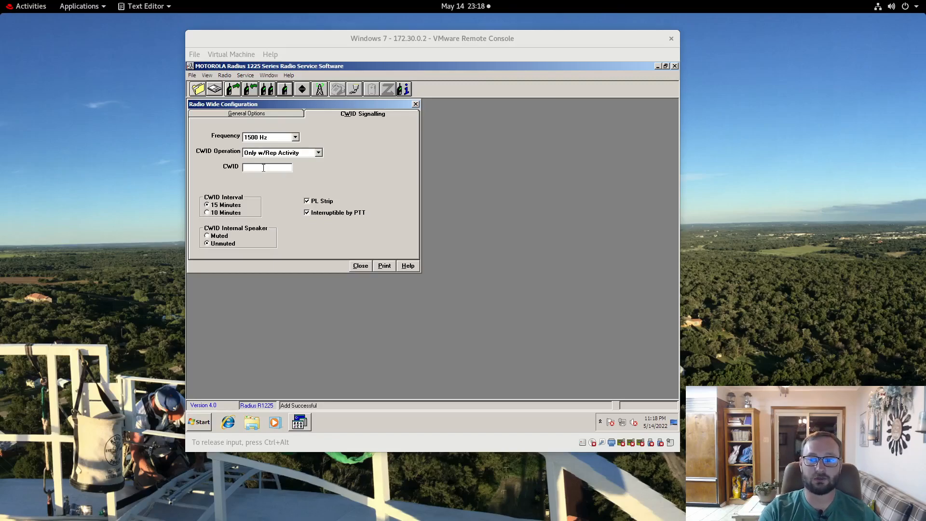
text(YOURCALL)
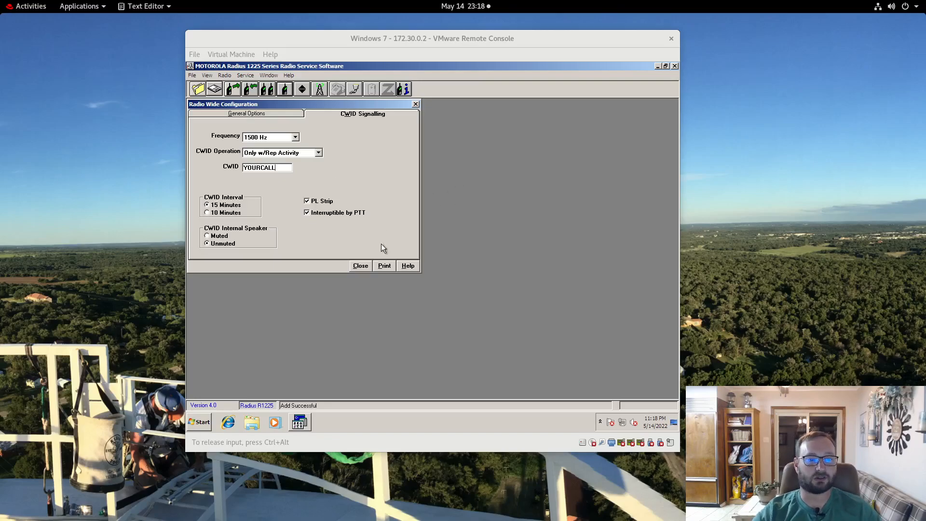
click(360, 265)
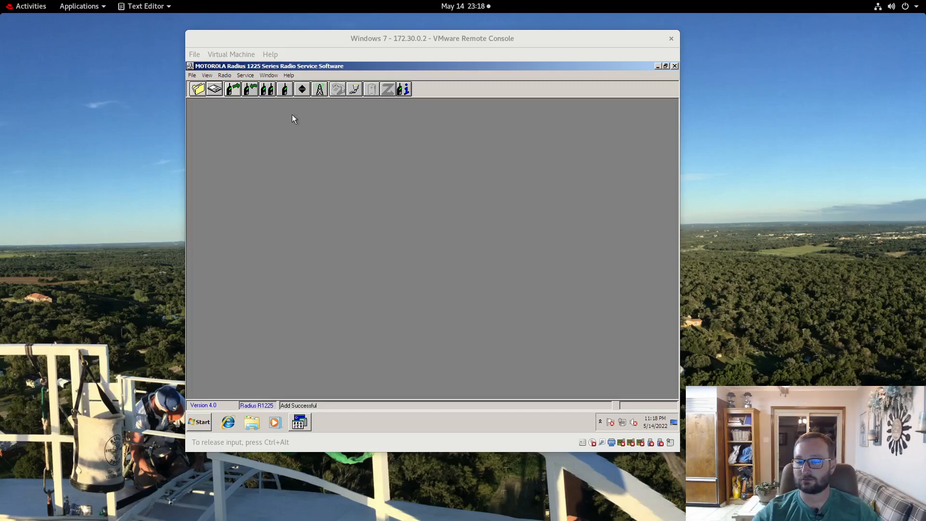
mouse_move(289, 134)
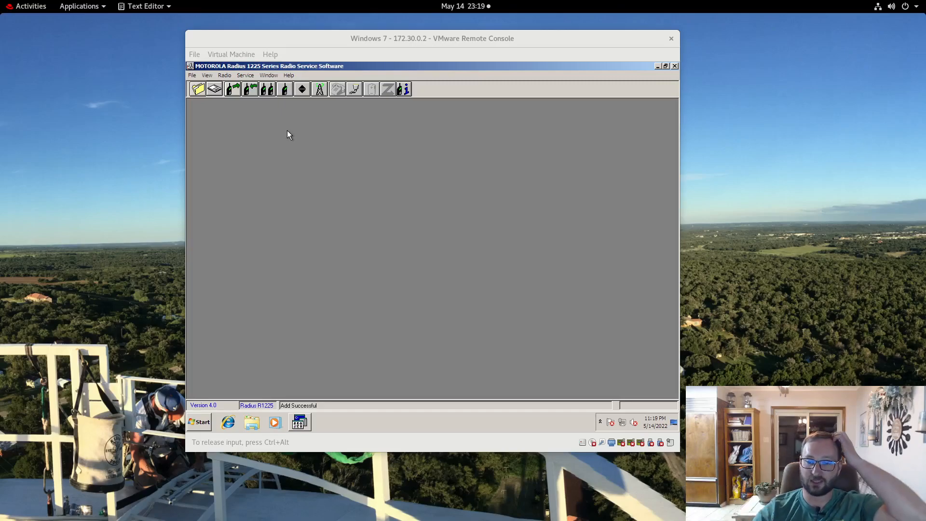
mouse_move(267, 89)
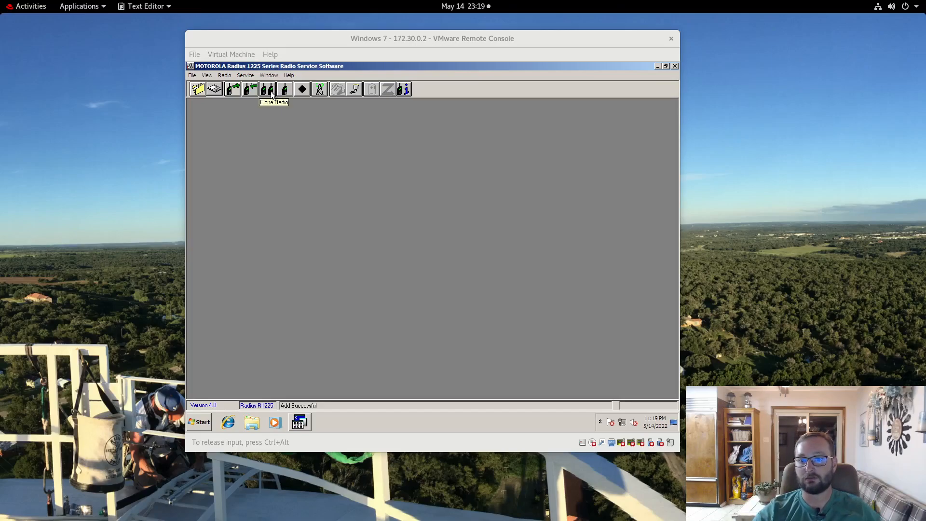
mouse_move(253, 98)
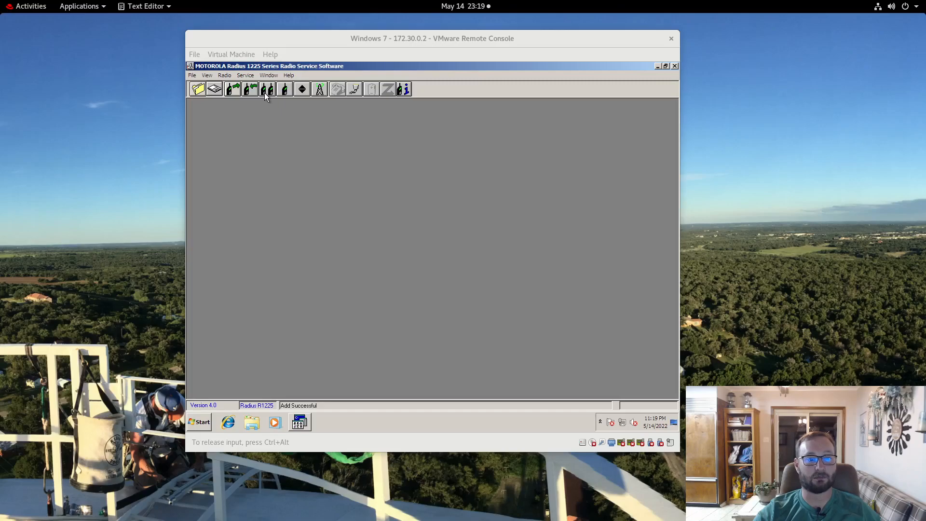
mouse_move(338, 88)
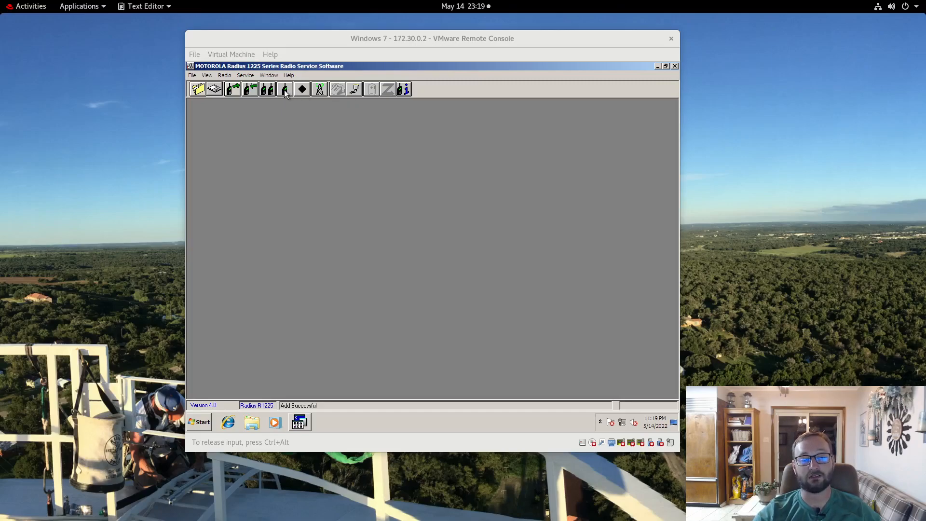
mouse_move(286, 88)
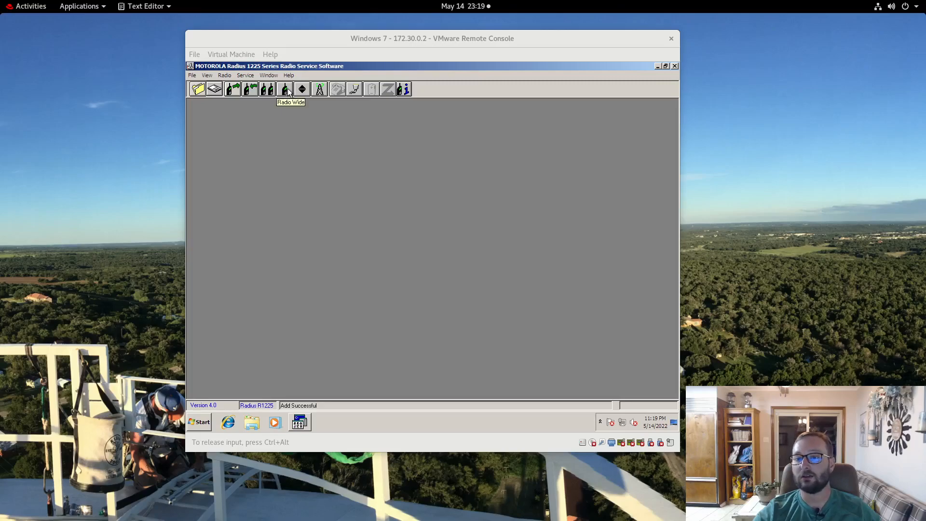
Step: Make mode 1 wideband 20/25/30kHz and set the receive frequency to 467.70000
click(285, 89)
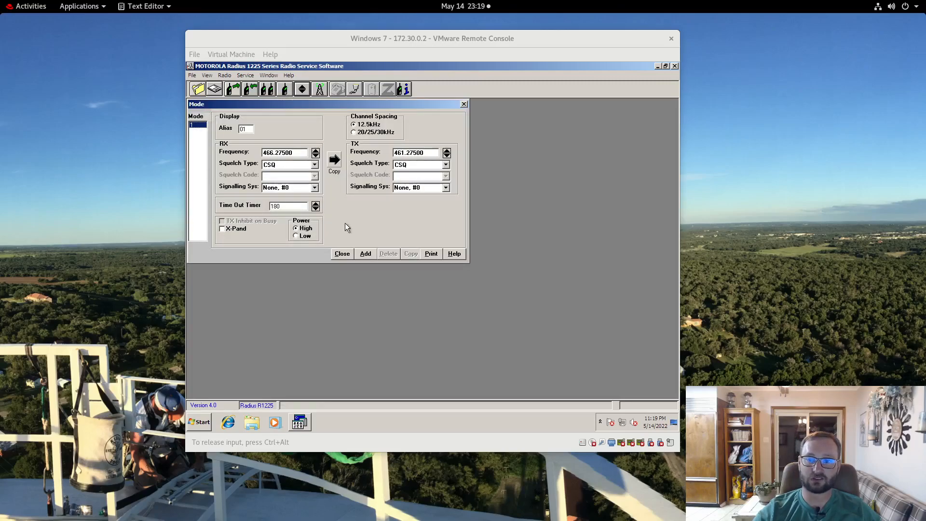
mouse_move(338, 144)
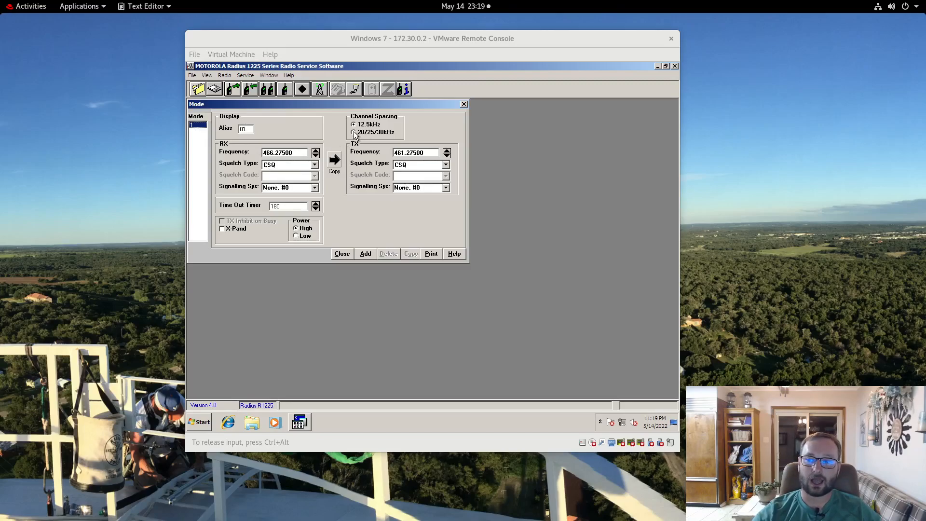
click(355, 132)
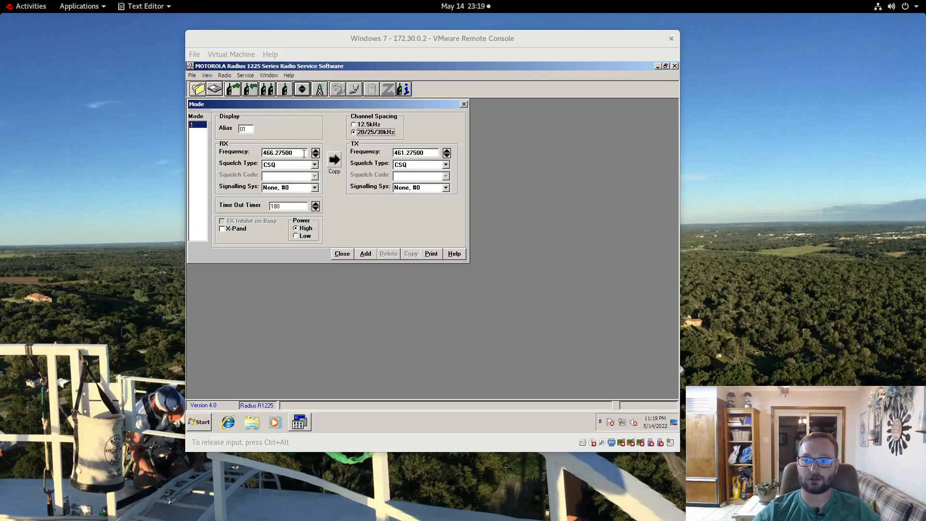
triple_click(284, 152)
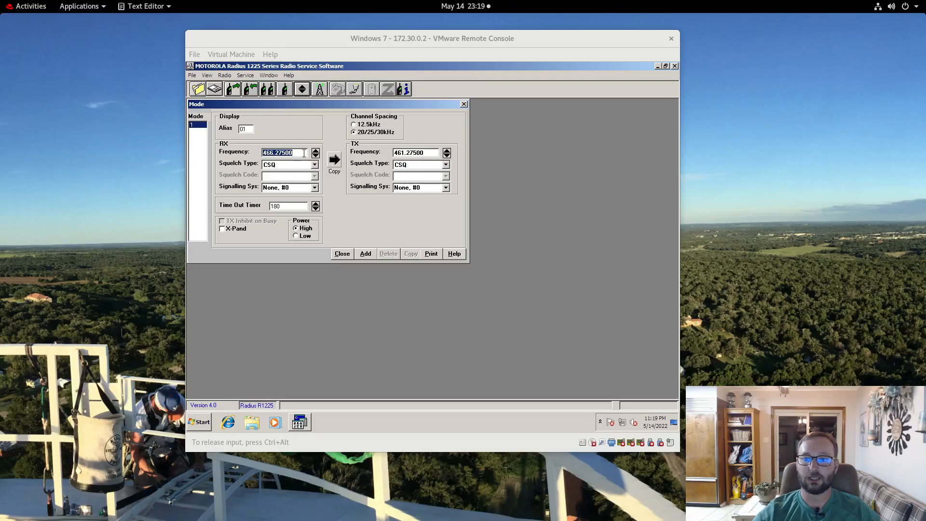
mouse_move(273, 223)
text(467.700)
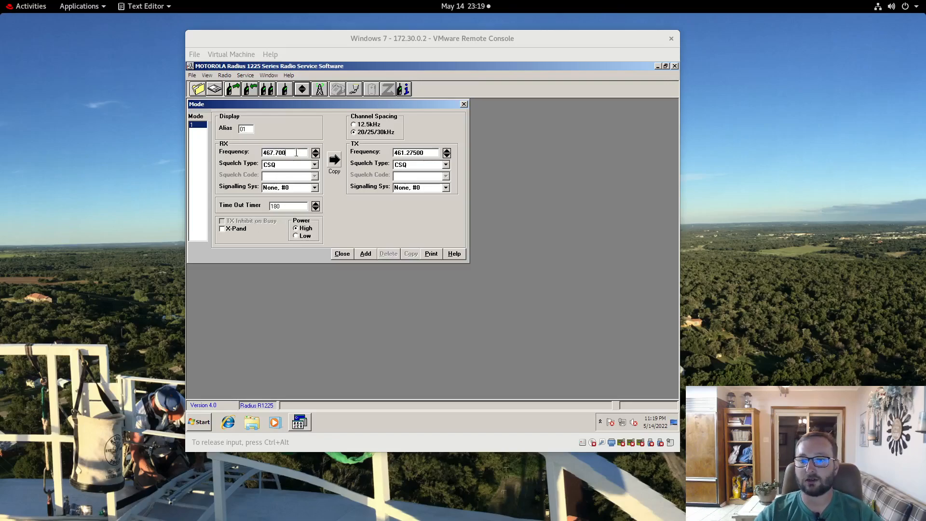
Step: Set receive squelch to TPL with tone 118.8 2B and the time-out timer to 60
click(315, 164)
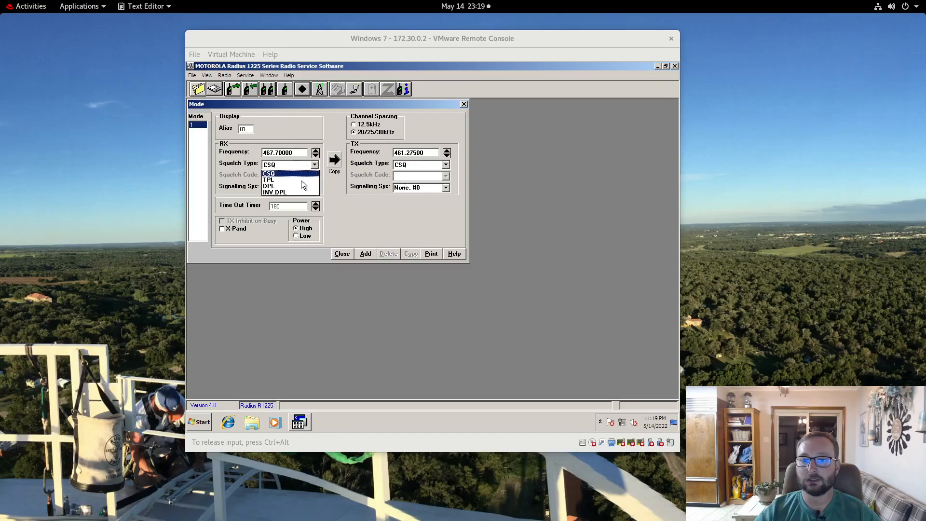
click(269, 179)
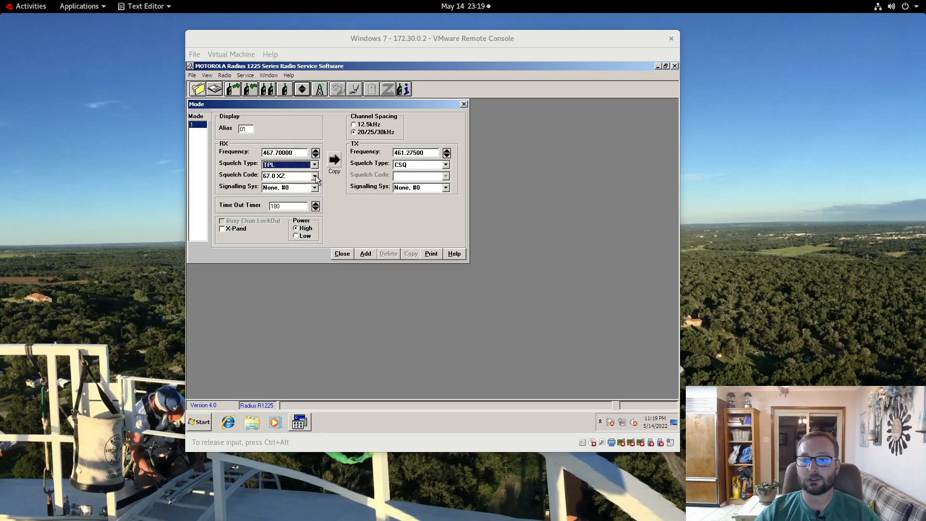
click(314, 175)
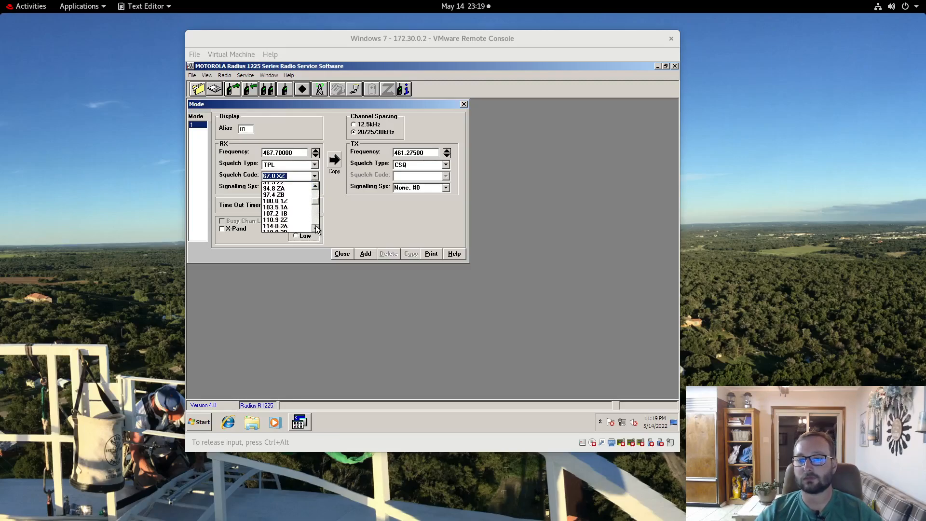
scroll(down, 3)
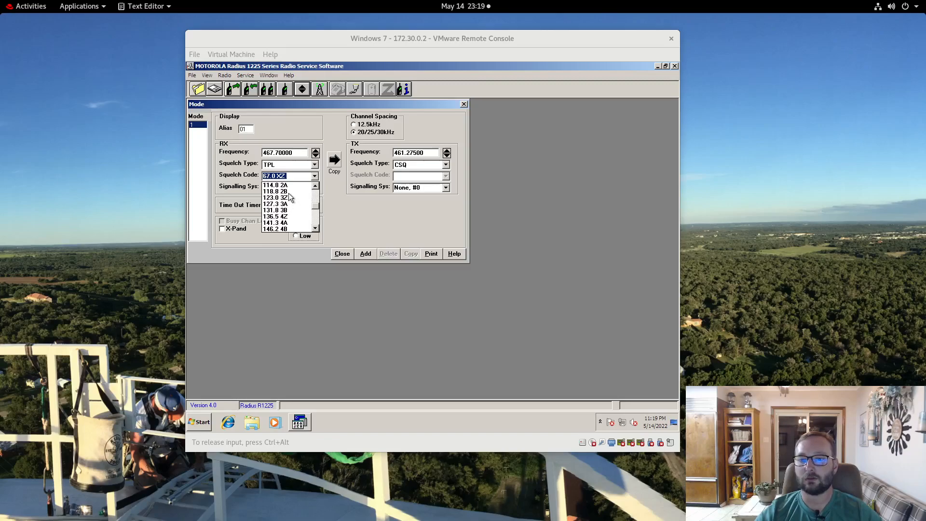
click(275, 191)
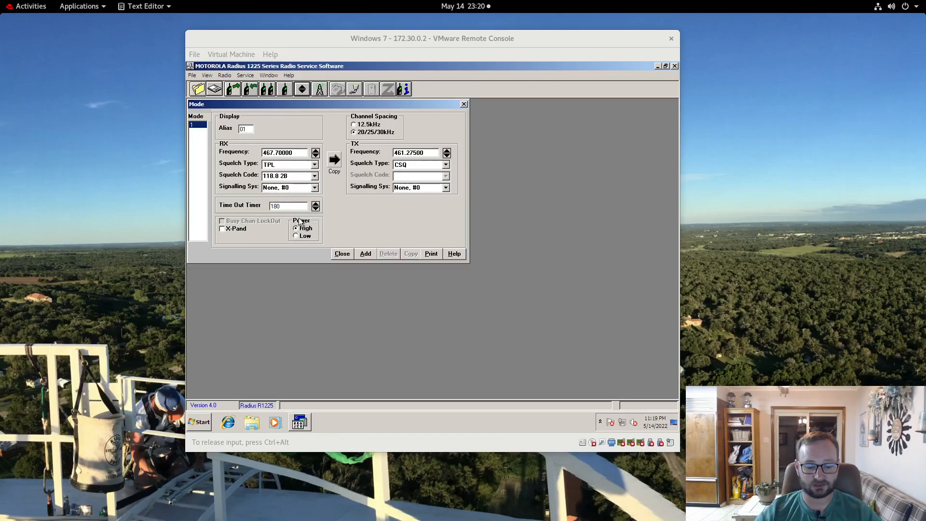
text(60)
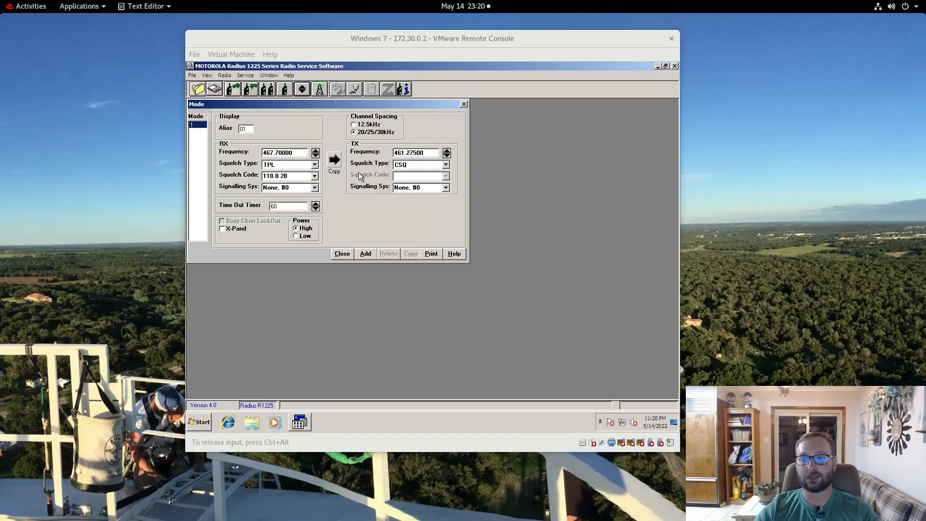
Step: Copy receive to transmit giving 462.70000 TPL, then choose transmit tone 151.4 5Z
click(334, 158)
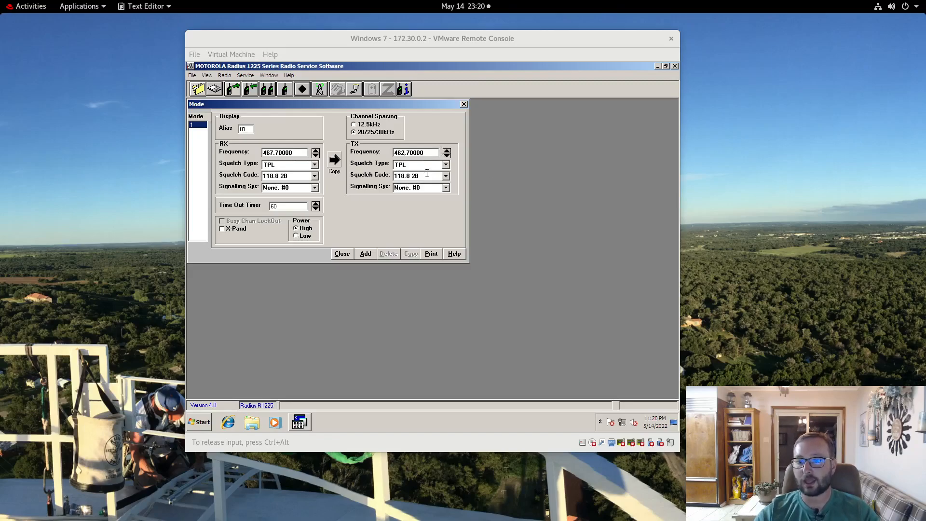
click(446, 176)
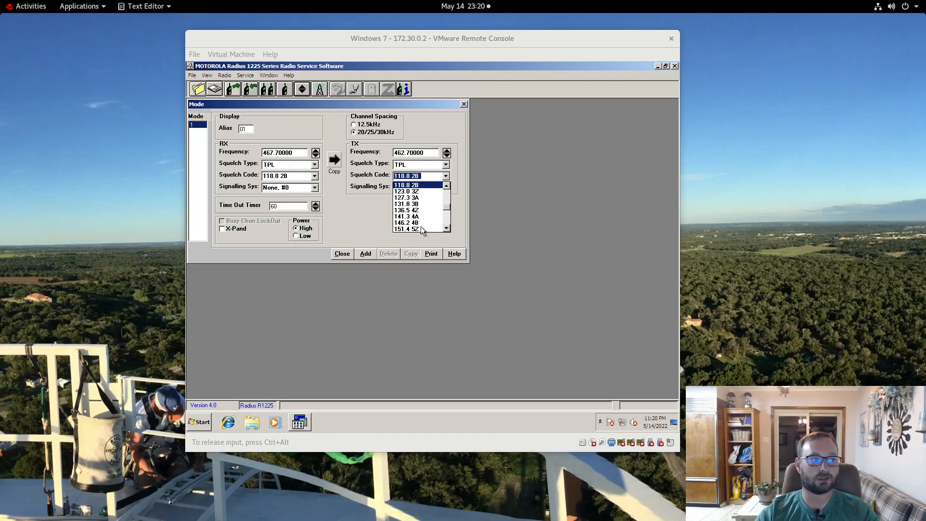
click(414, 229)
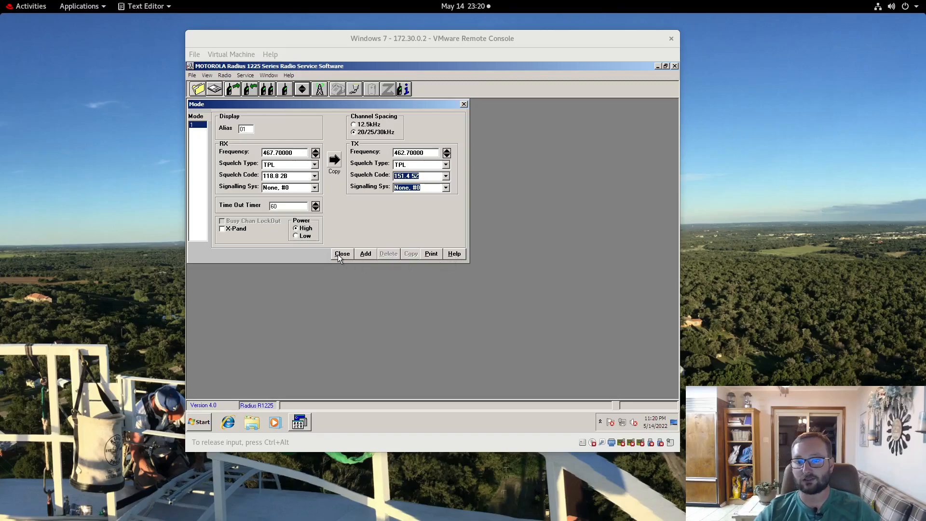
Step: Close the mode settings and start programming the configuration into the radio
click(342, 254)
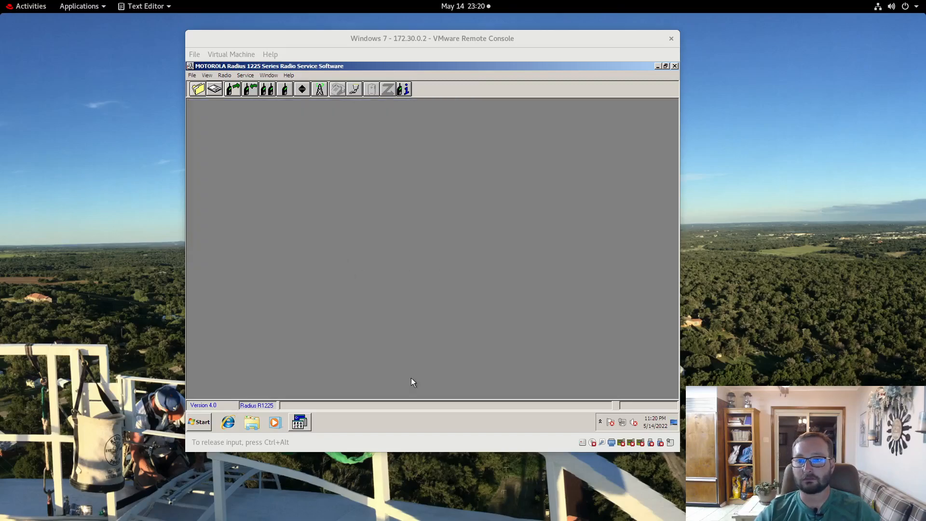
mouse_move(251, 89)
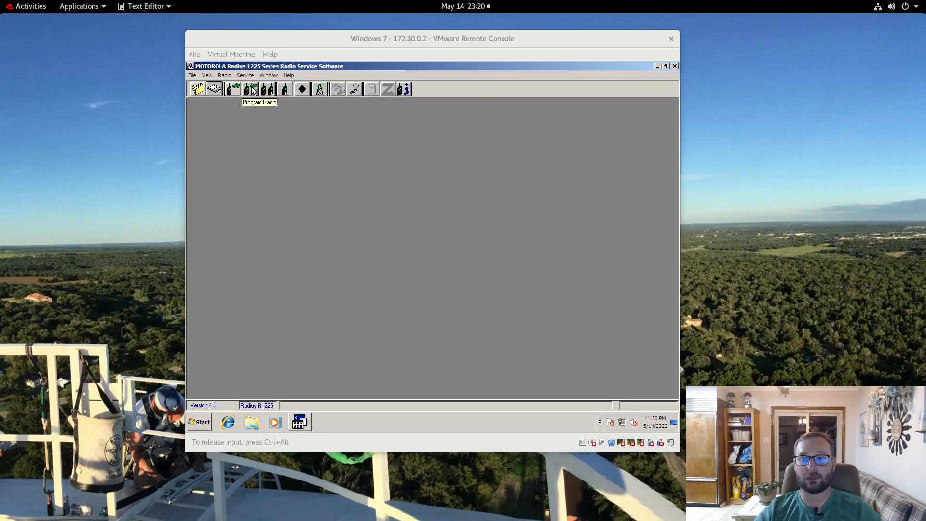
click(250, 88)
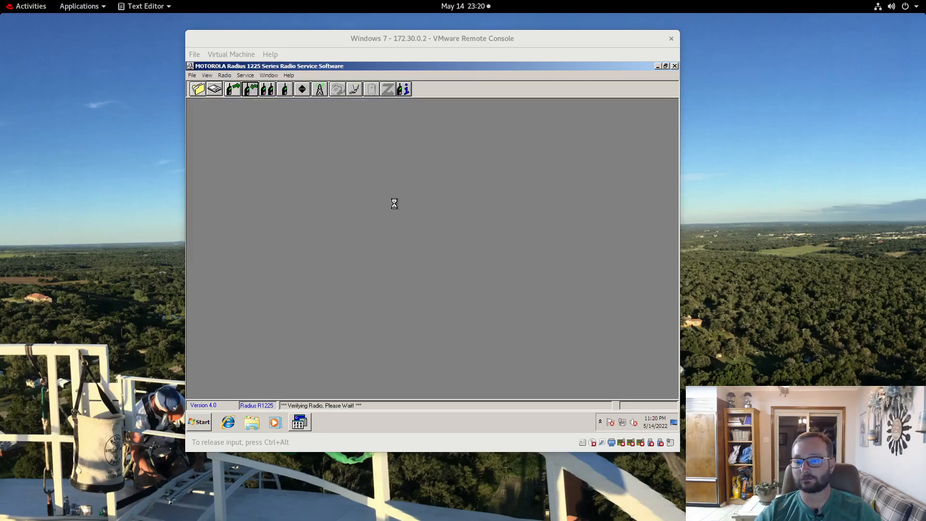